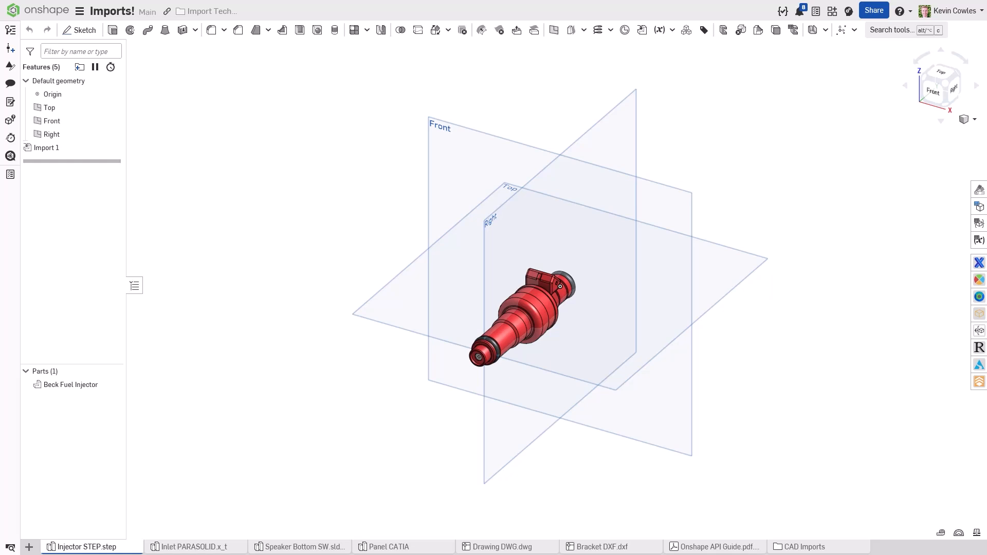
{"action": "mouse_move", "coordinate": [327, 449]}
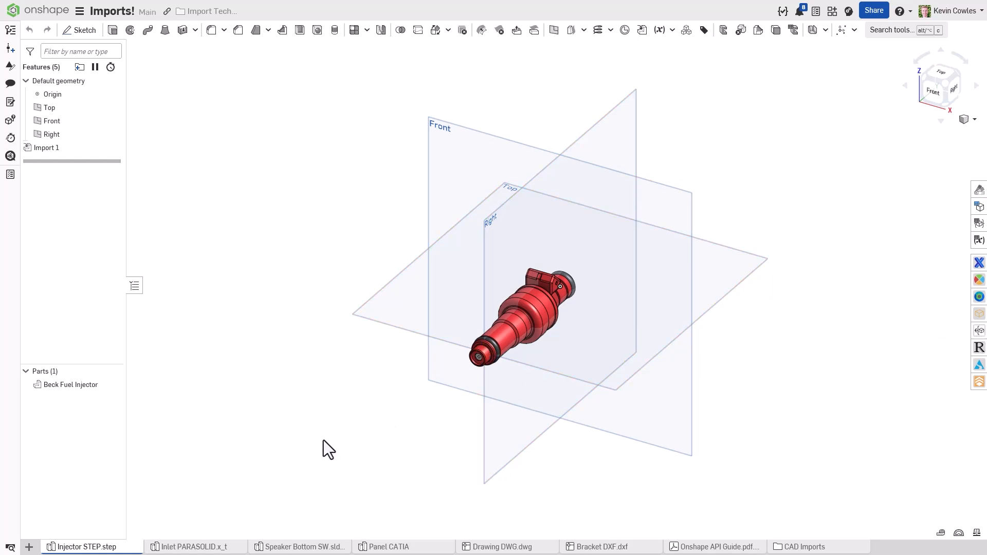
{"action": "mouse_move", "coordinate": [237, 552]}
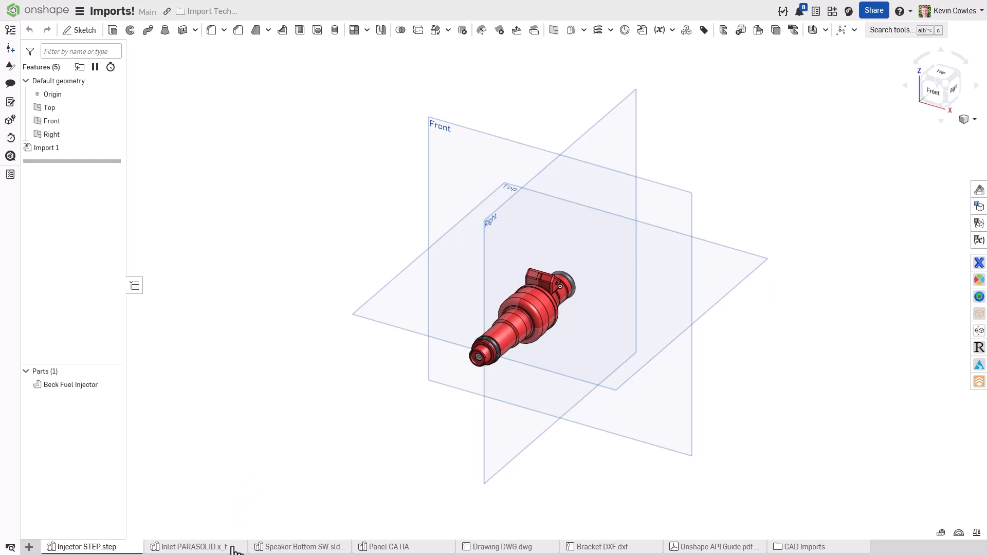
- Review the Inlet PARASOLID, Speaker Bottom SW and Panel CATIA models, ending on the Drawing DWG
{"action": "left_click", "coordinate": [193, 546]}
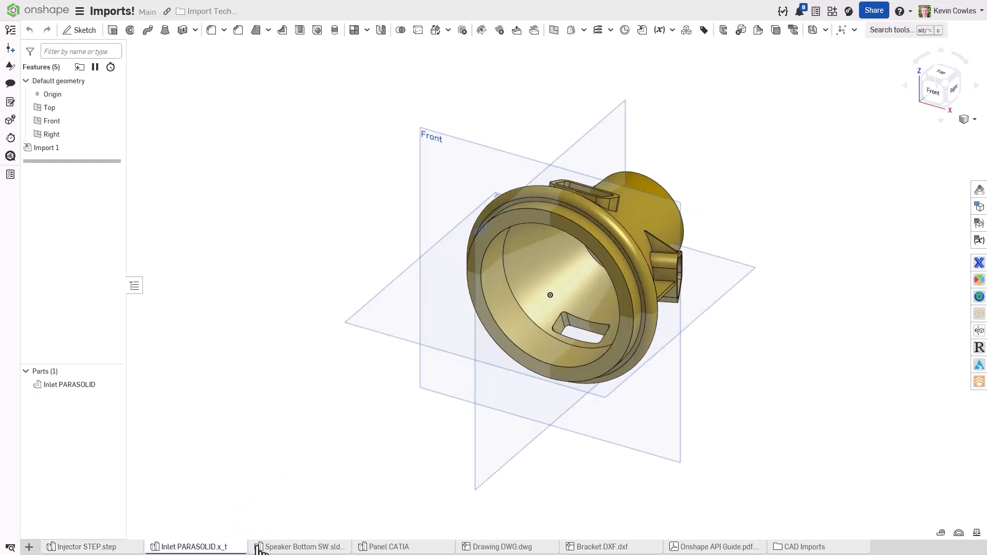
{"action": "left_click", "coordinate": [305, 547]}
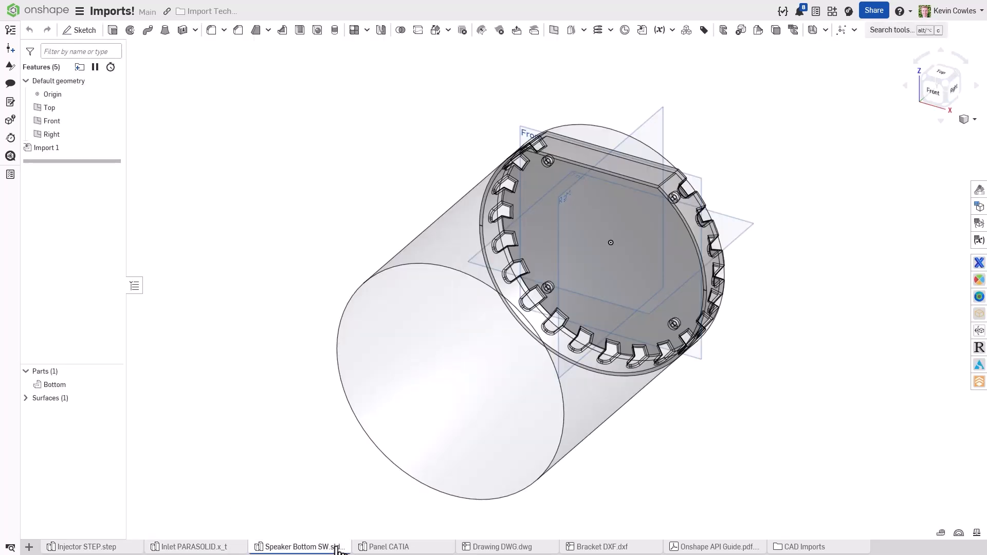
{"action": "mouse_move", "coordinate": [390, 547]}
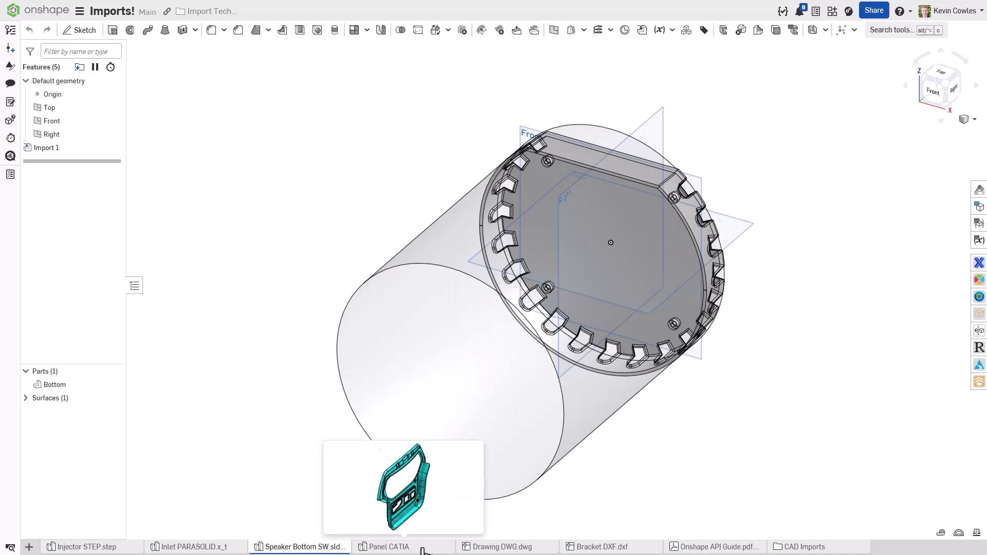
{"action": "left_click", "coordinate": [389, 547]}
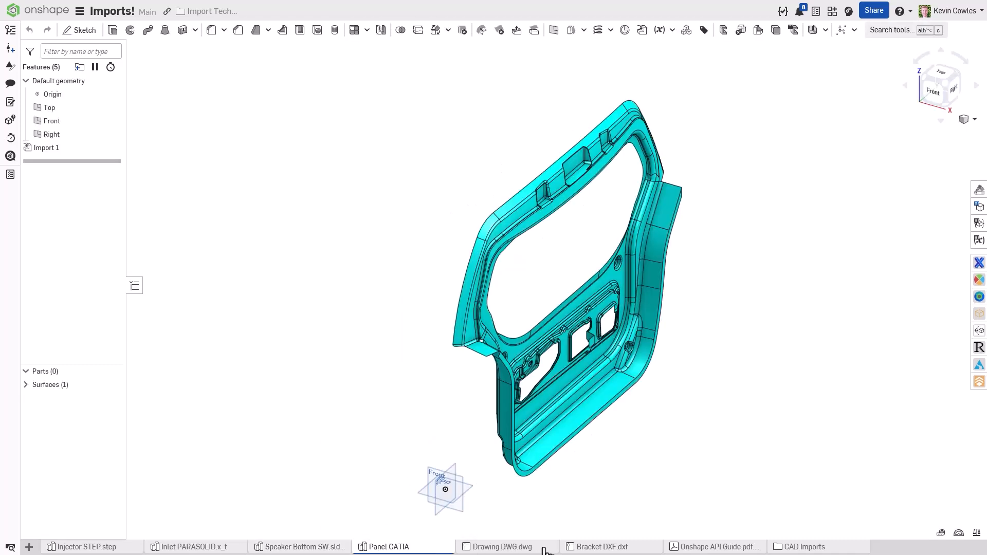
{"action": "left_click", "coordinate": [501, 546]}
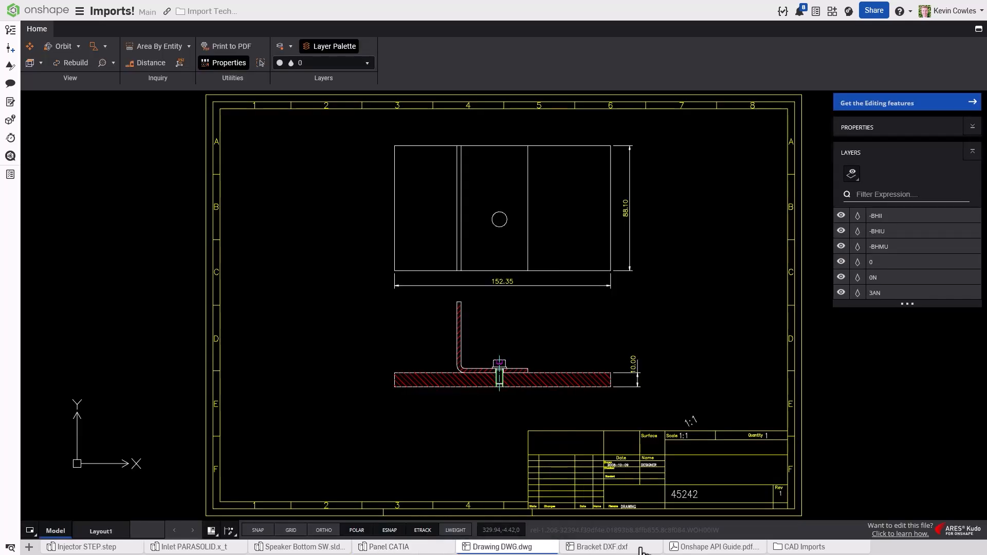
- View the Bracket DXF drawing and the Onshape API Guide.pdf document
{"action": "left_click", "coordinate": [601, 547]}
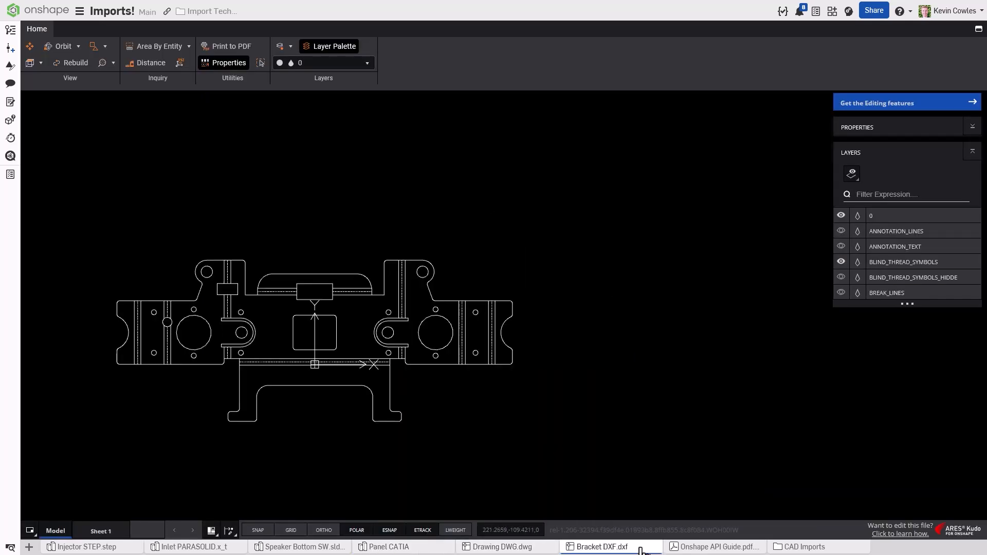
{"action": "mouse_move", "coordinate": [715, 546]}
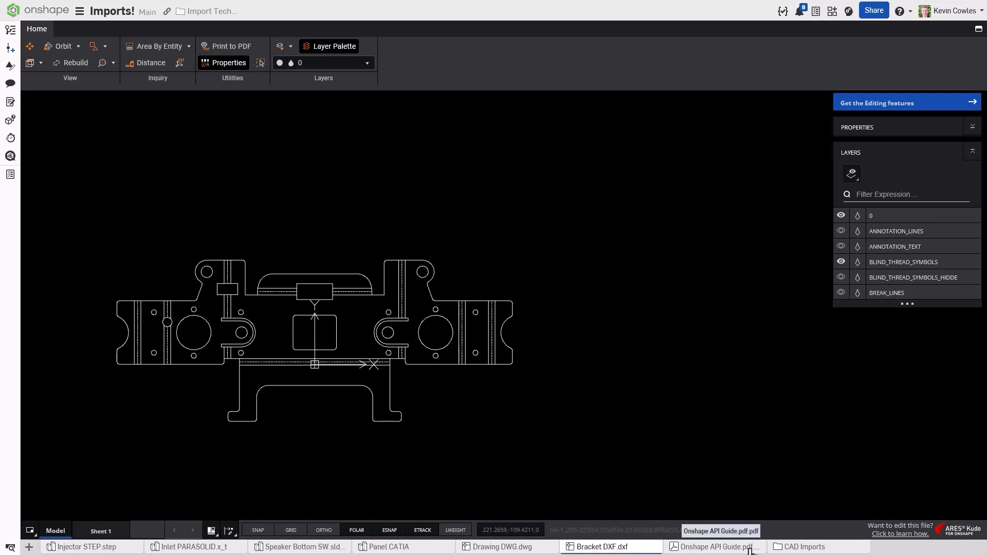
{"action": "left_click", "coordinate": [715, 547]}
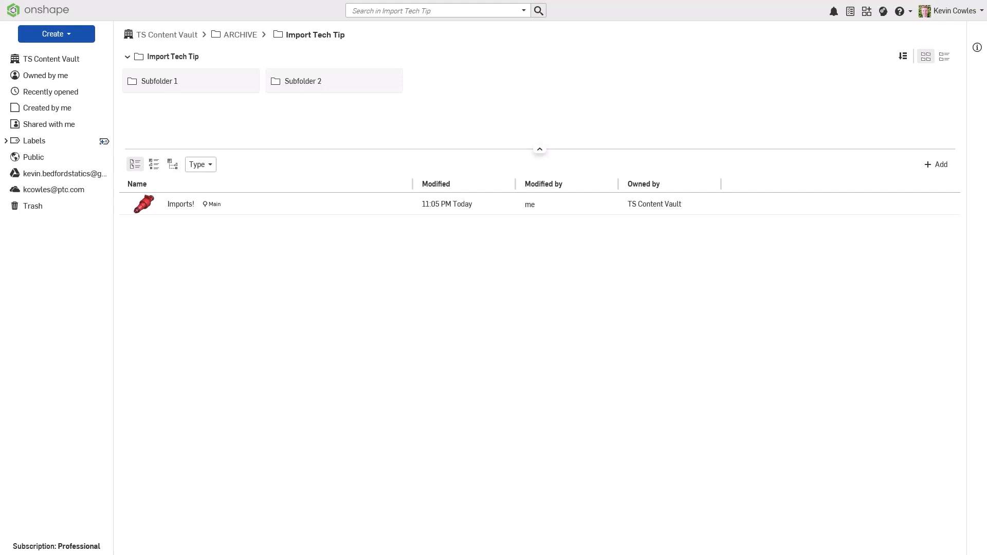
{"action": "mouse_move", "coordinate": [248, 162]}
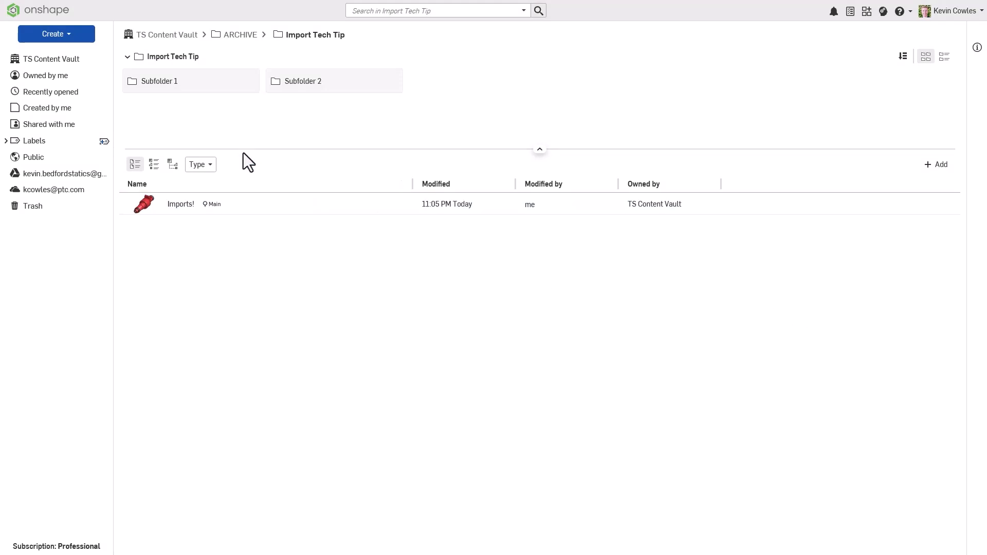
- Import Handle STEP.step into a single new document and check its progress in Notifications
{"action": "left_click", "coordinate": [55, 32]}
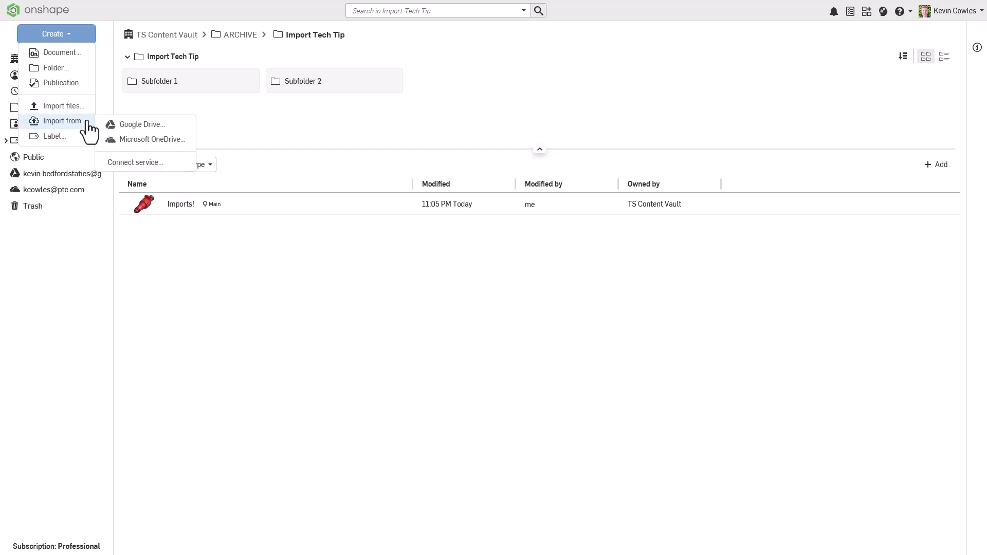
{"action": "left_click", "coordinate": [60, 105]}
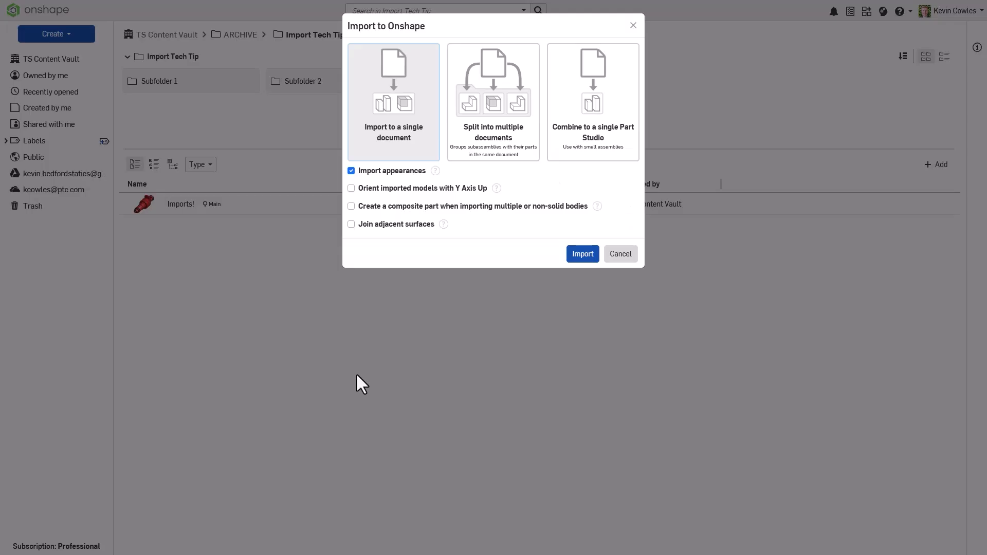
{"action": "left_click", "coordinate": [582, 254]}
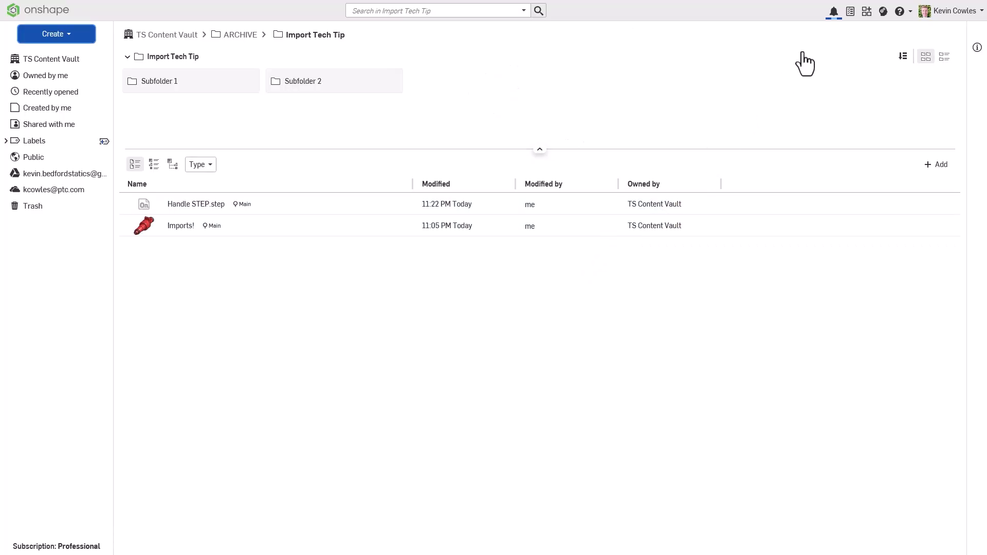
{"action": "left_click", "coordinate": [833, 10]}
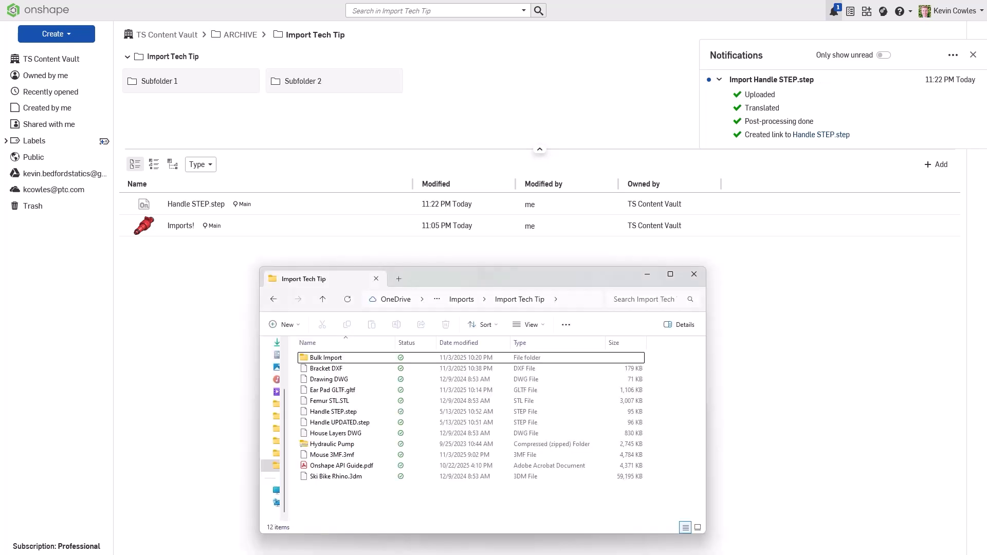
- Import Ear Pad GLTF.gltf and Femur STL.STL as separate documents, then view the Handle STEP part
{"action": "left_click", "coordinate": [332, 390]}
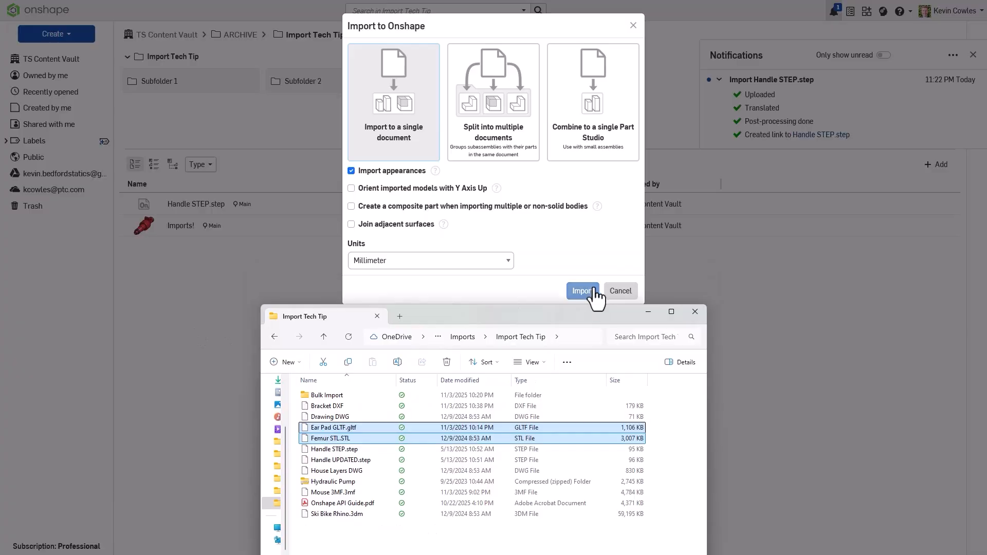
{"action": "left_click", "coordinate": [582, 291]}
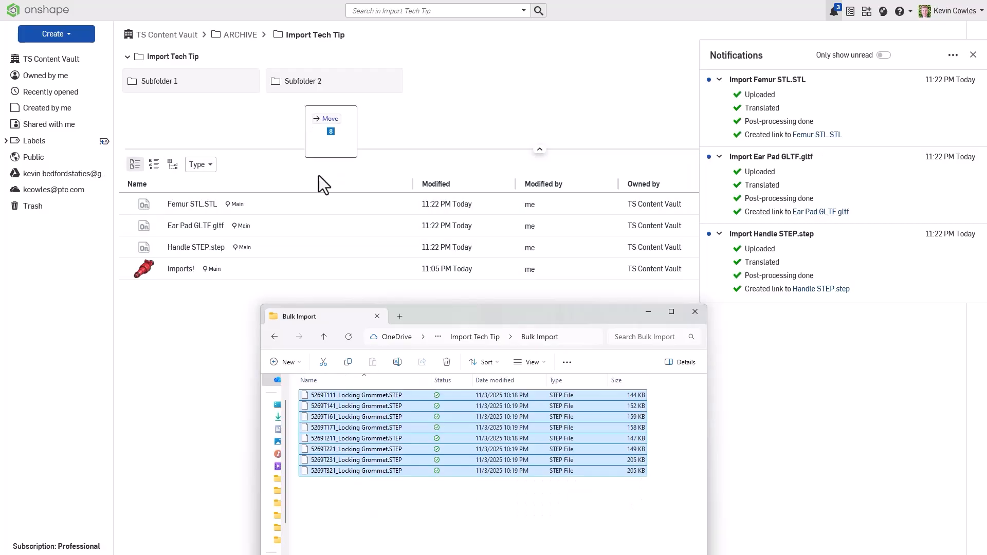
{"action": "left_click", "coordinate": [195, 247]}
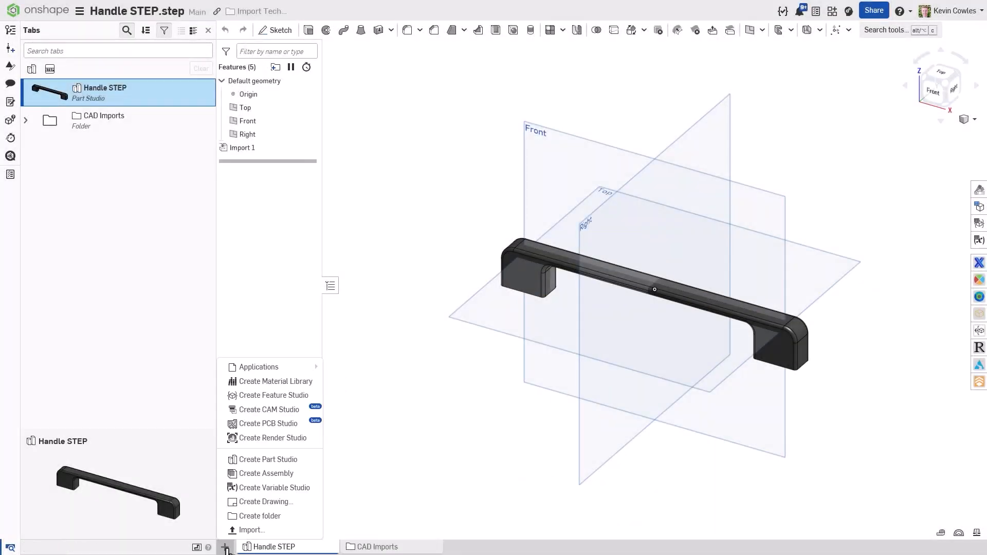
- Upload the selected drawing, mesh, PDF and CAD files into the Handle STEP document as new tabs
{"action": "left_click", "coordinate": [253, 530]}
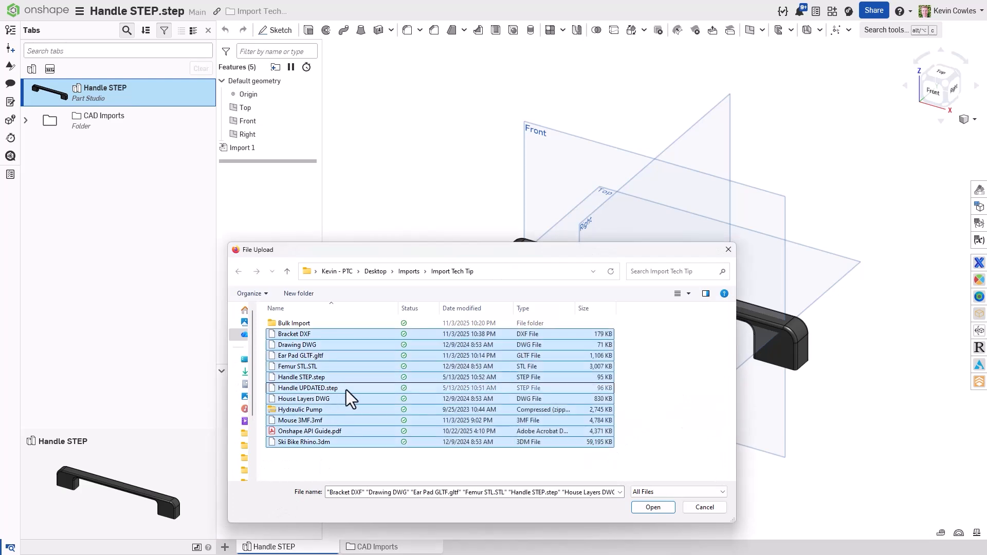
{"action": "left_click", "coordinate": [652, 507]}
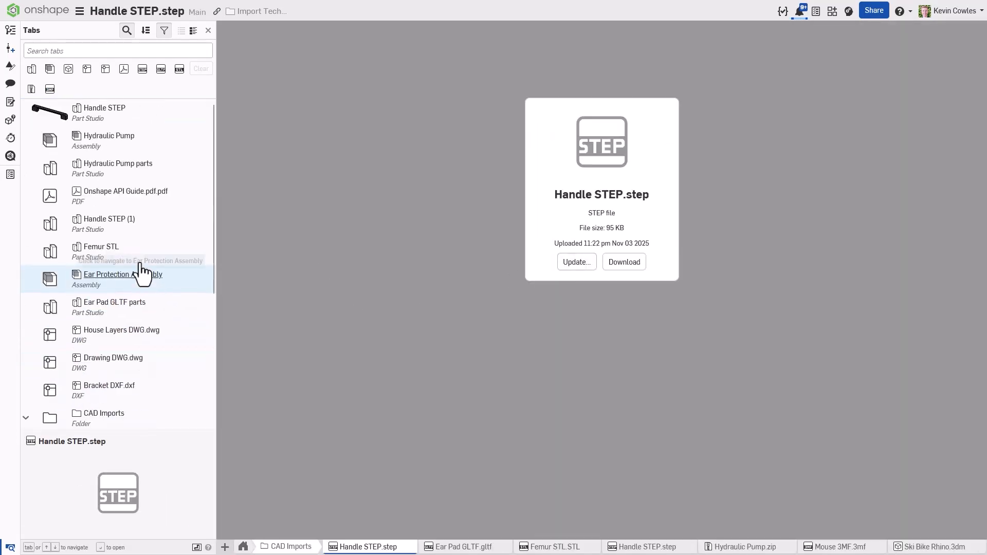
- View the Ear Protection Assembly tab while arranging the imported tabs into folders
{"action": "left_click", "coordinate": [104, 112]}
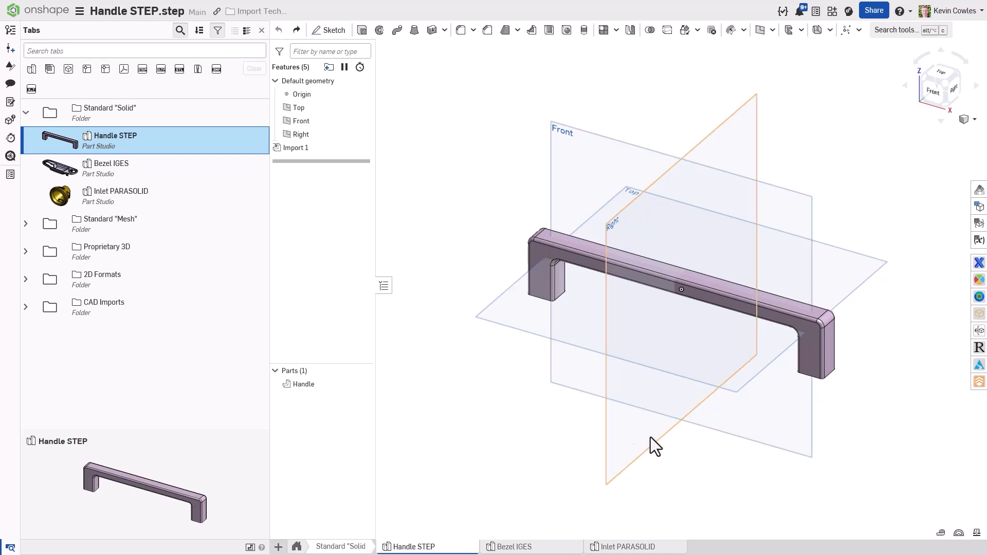
{"action": "left_click", "coordinate": [514, 547]}
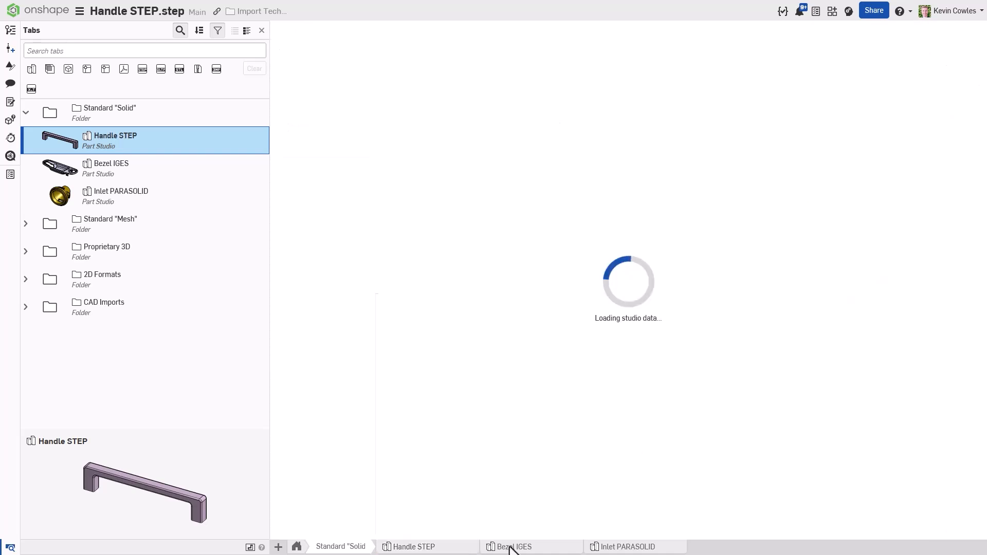
{"action": "left_click", "coordinate": [516, 547]}
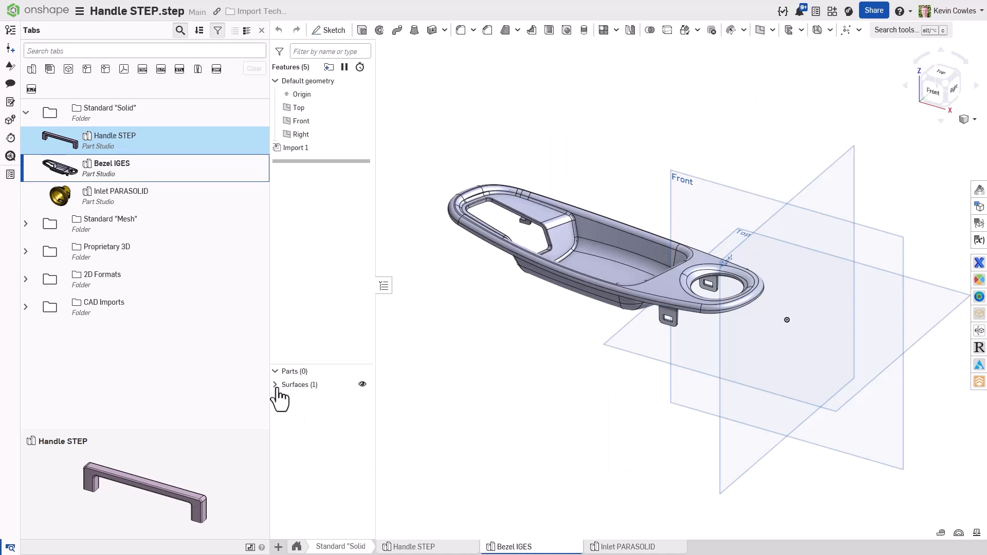
{"action": "left_click", "coordinate": [275, 385]}
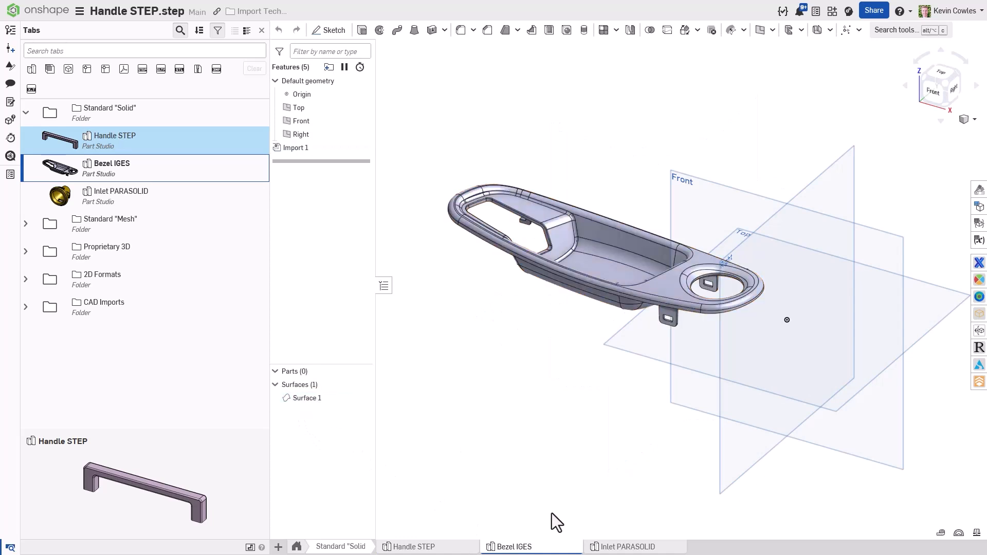
{"action": "left_click", "coordinate": [625, 546]}
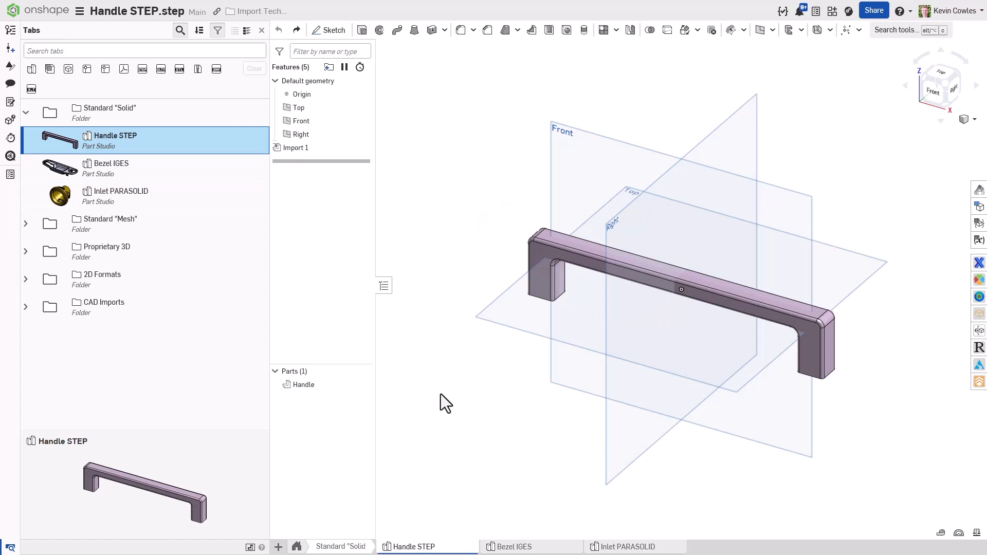
{"action": "mouse_move", "coordinate": [734, 30]}
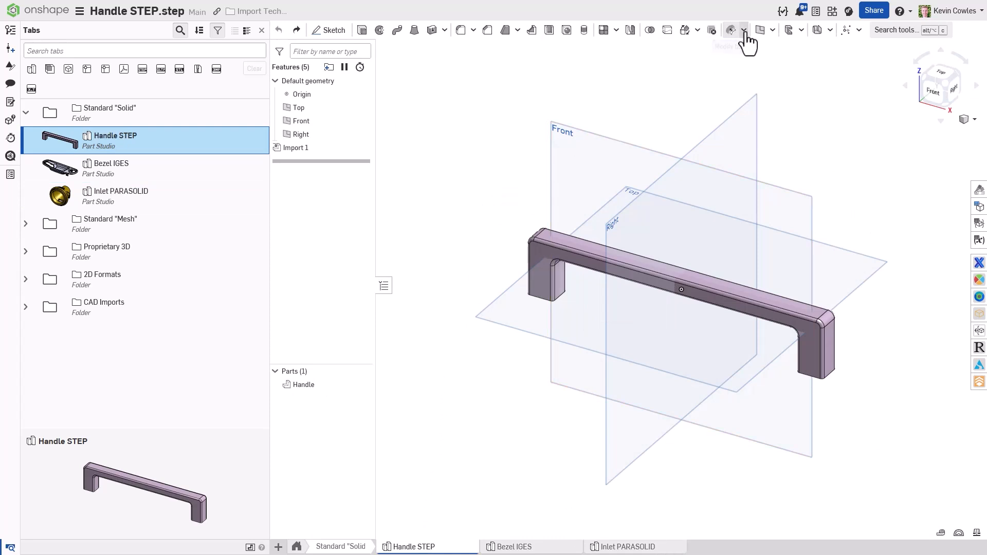
- Begin a Modify fillet with Change radius on the handle's inner corner fillet
{"action": "left_click", "coordinate": [733, 30]}
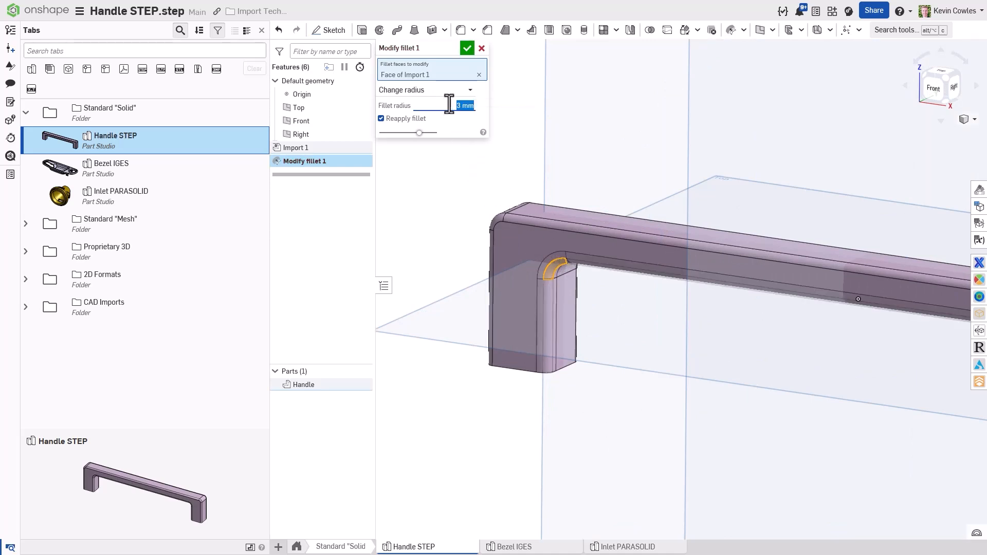
{"action": "left_click", "coordinate": [469, 90]}
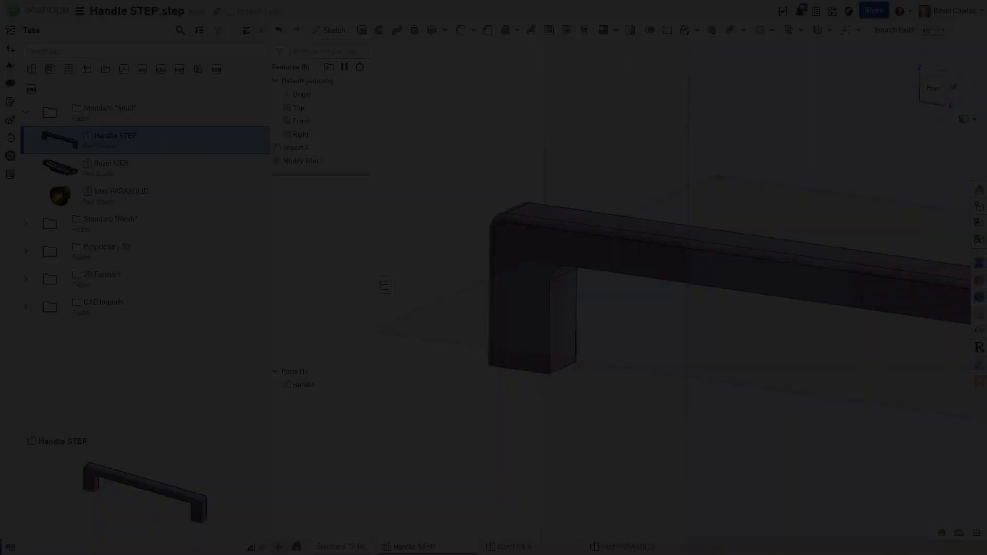
{"action": "left_click", "coordinate": [407, 546]}
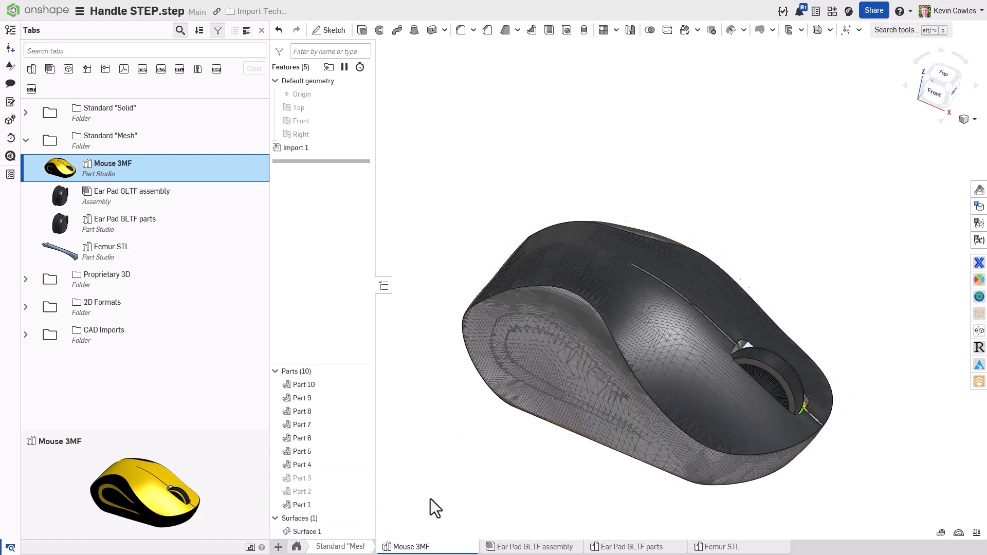
- Review the Ear Pad GLTF assembly and the Femur STL mesh part studio
{"action": "left_click", "coordinate": [531, 546]}
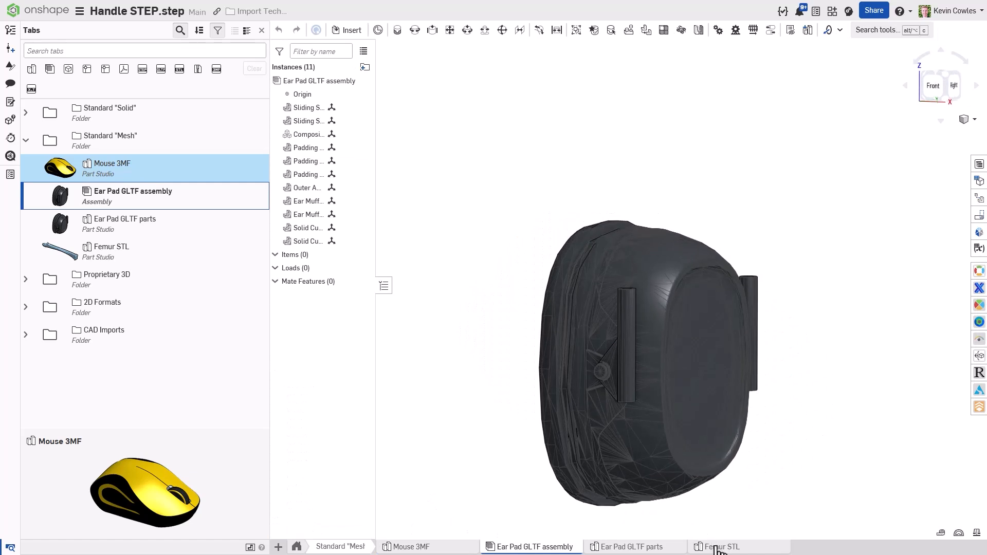
{"action": "left_click", "coordinate": [720, 546]}
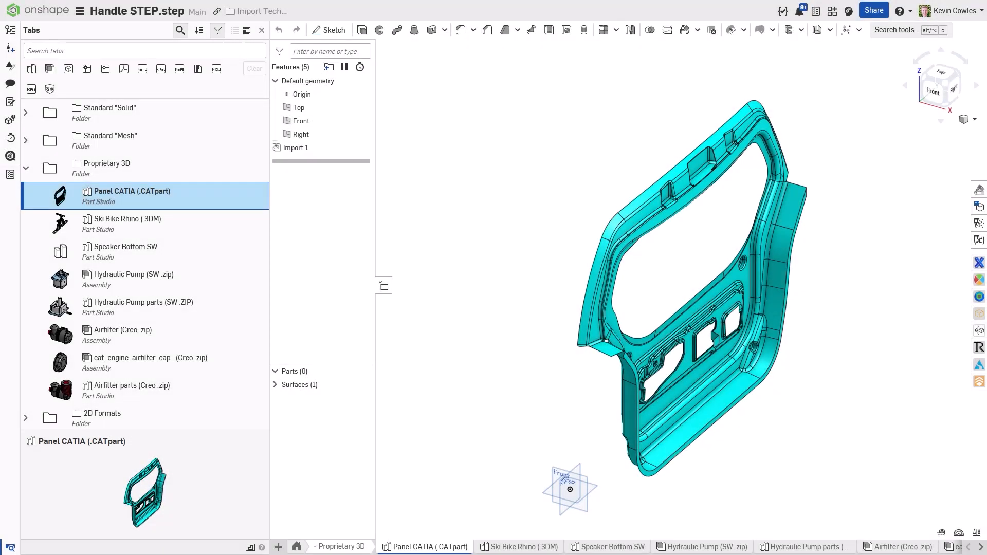
{"action": "mouse_move", "coordinate": [517, 546]}
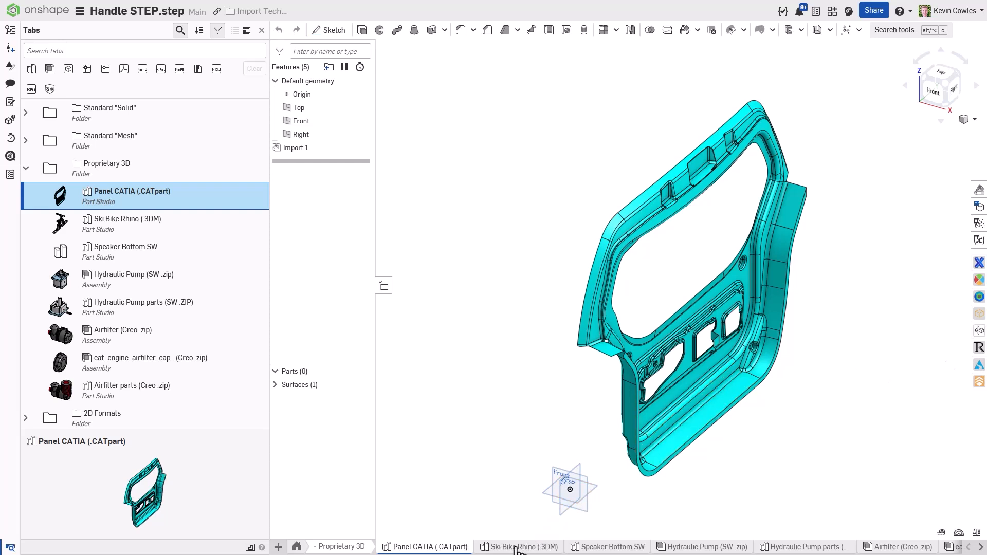
- Review the Ski Bike Rhino part studio with its 64 parts and the Speaker Bottom SW part, ending on the Hydraulic Pump assembly
{"action": "left_click", "coordinate": [526, 546]}
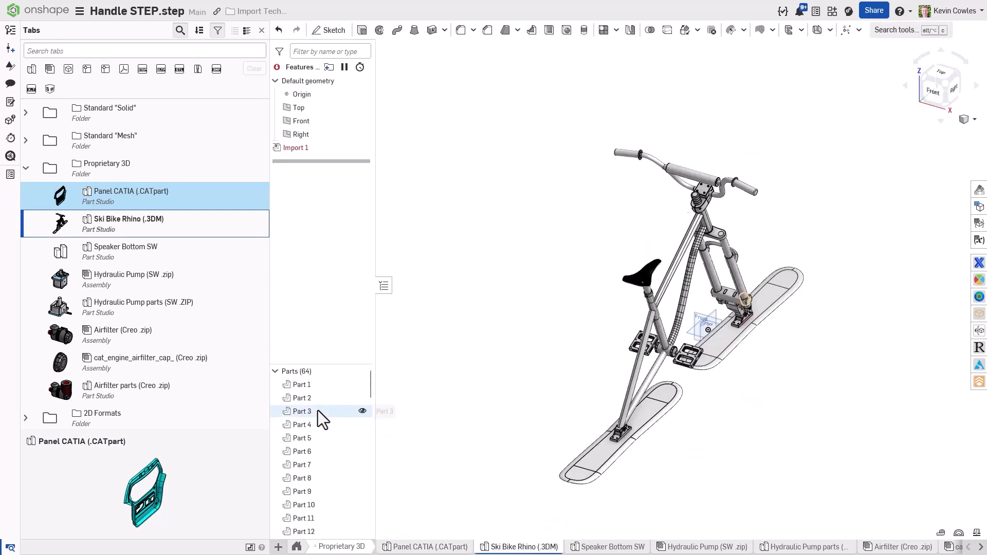
{"action": "left_click", "coordinate": [274, 371]}
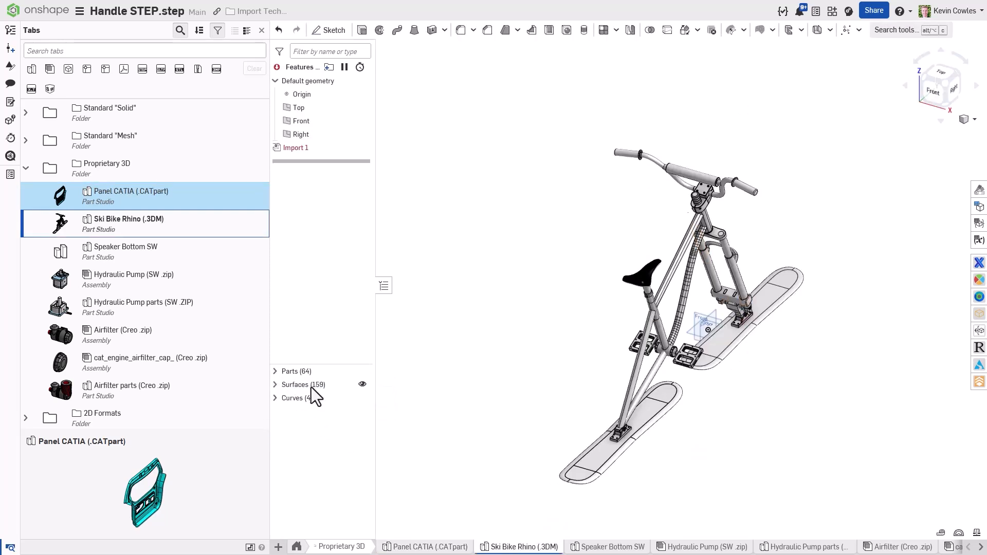
{"action": "left_click", "coordinate": [362, 383]}
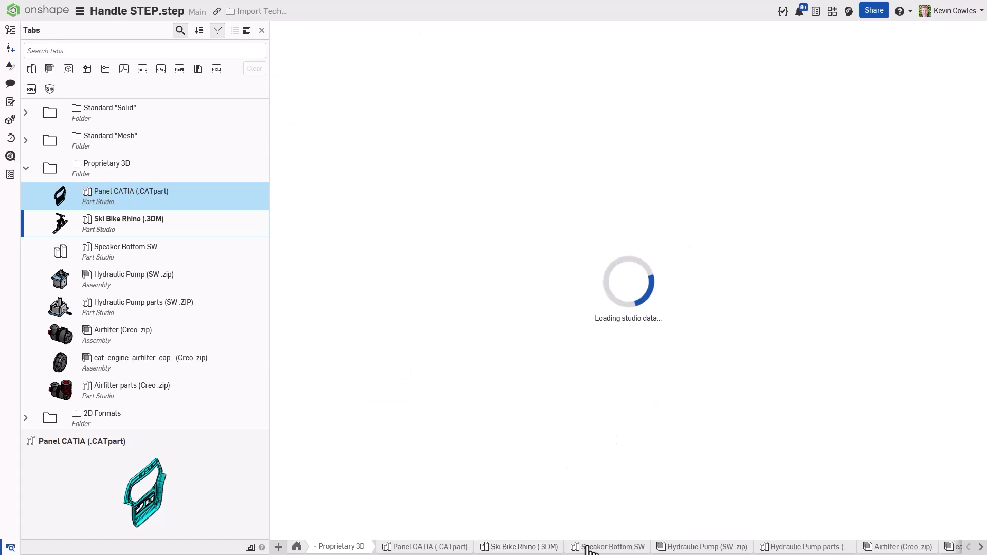
{"action": "left_click", "coordinate": [607, 546]}
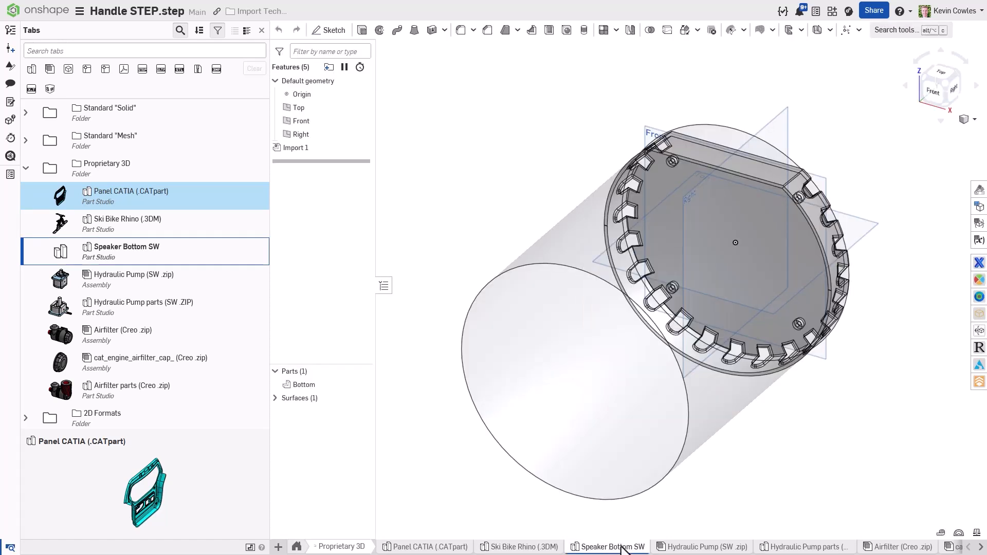
{"action": "left_click", "coordinate": [702, 546]}
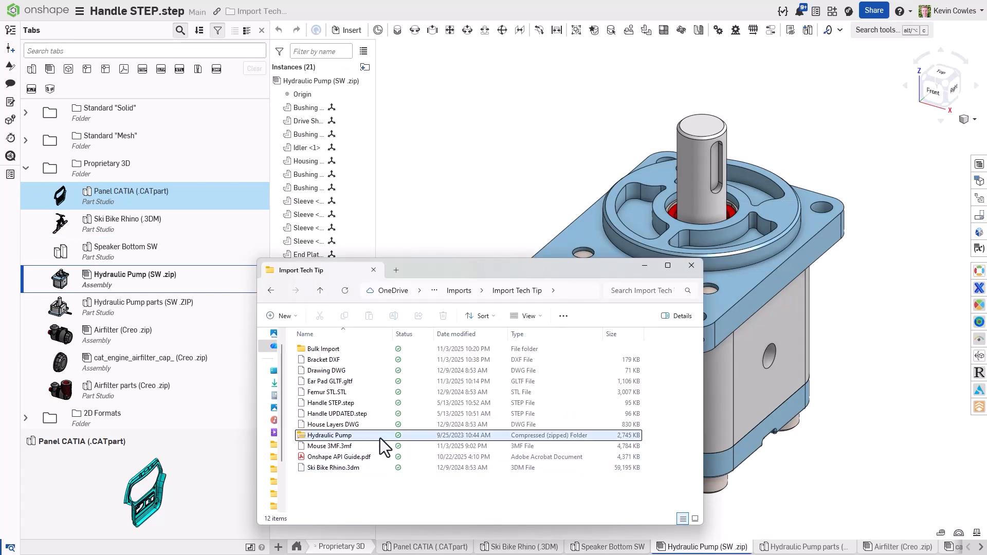
- Browse into the Hydraulic Pump zip's inner folder to show its SOLIDWORKS part and assembly files
{"action": "double_click", "coordinate": [329, 435]}
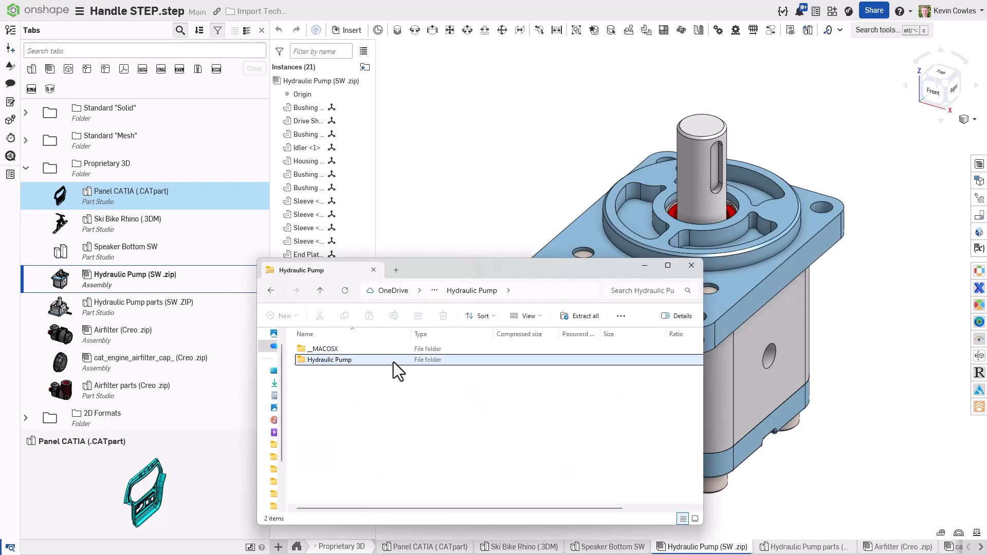
{"action": "double_click", "coordinate": [329, 360]}
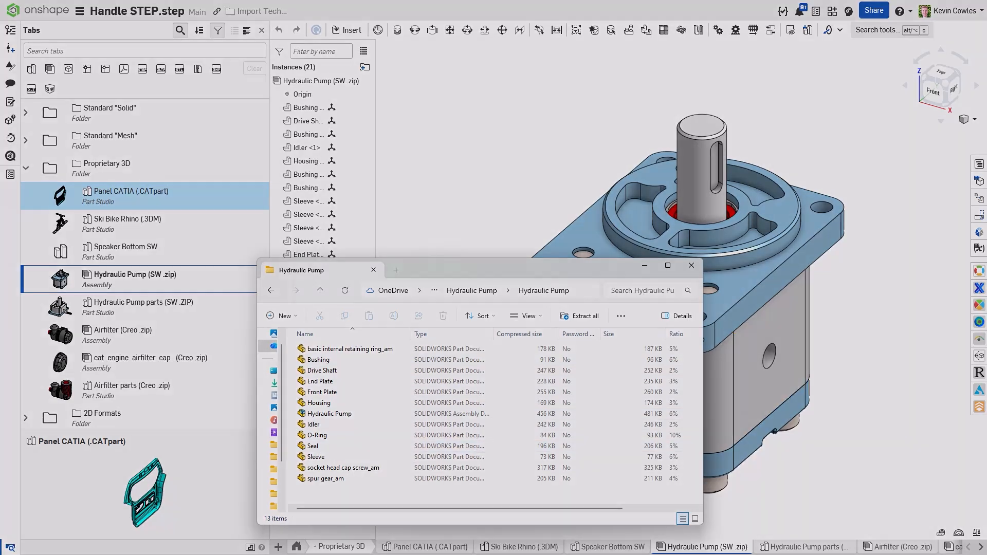
- Review the Bracket DXF, Drawing DWG and House Layers DWG imported drawings in turn
{"action": "left_click", "coordinate": [411, 546]}
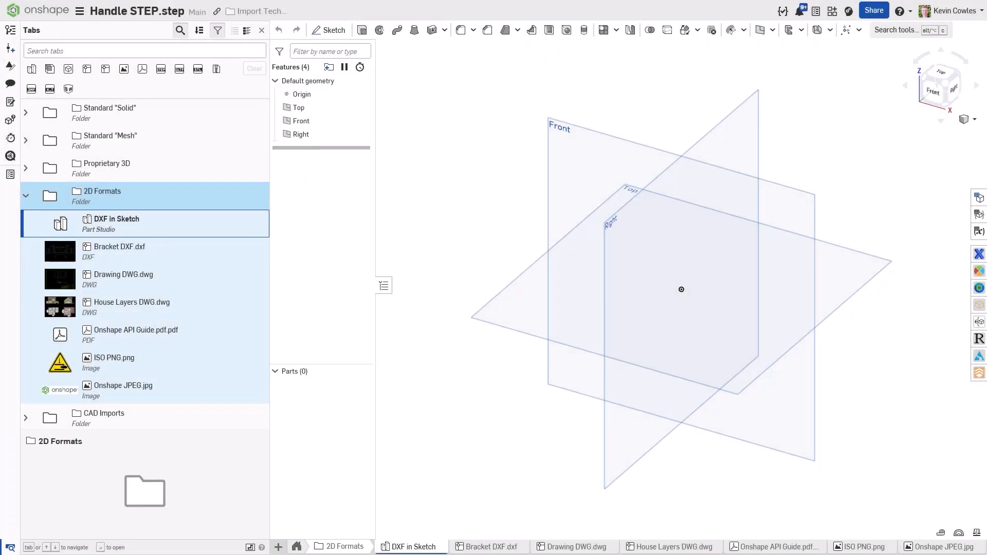
{"action": "mouse_move", "coordinate": [579, 519]}
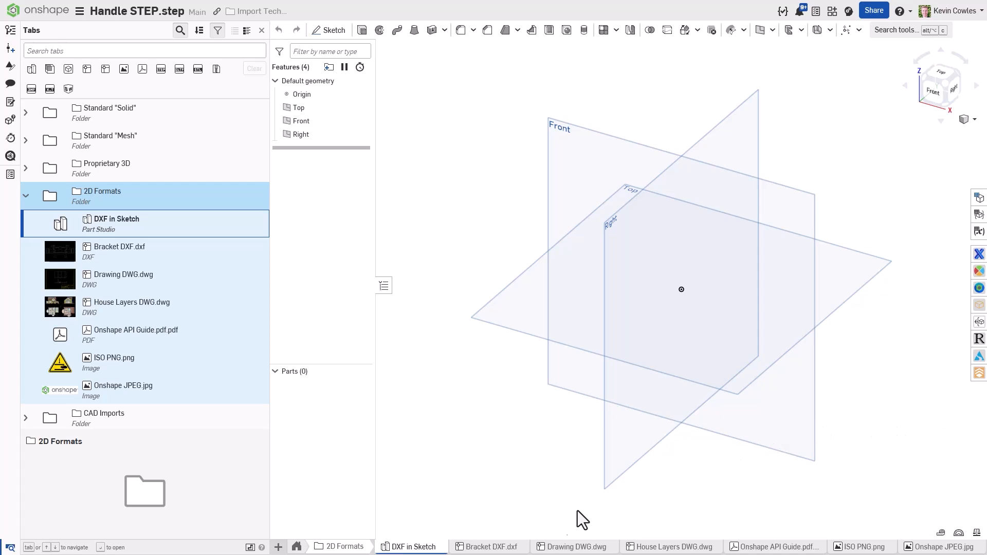
{"action": "left_click", "coordinate": [120, 245]}
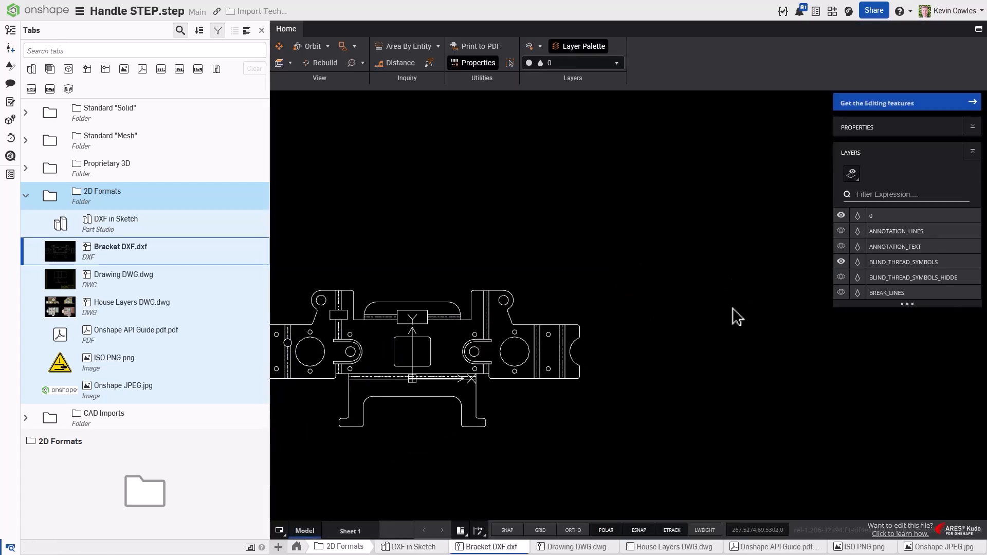
{"action": "left_click", "coordinate": [123, 279]}
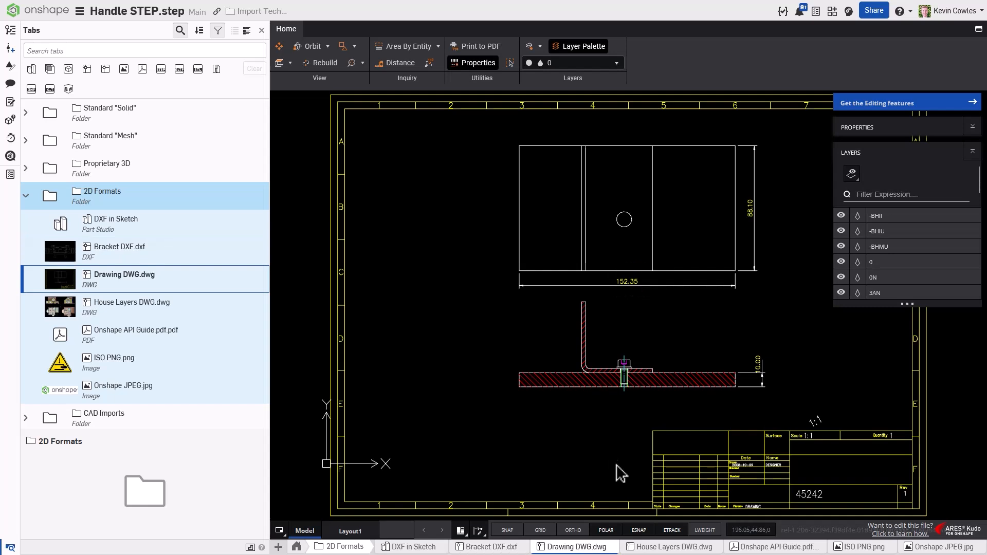
{"action": "left_click", "coordinate": [131, 306]}
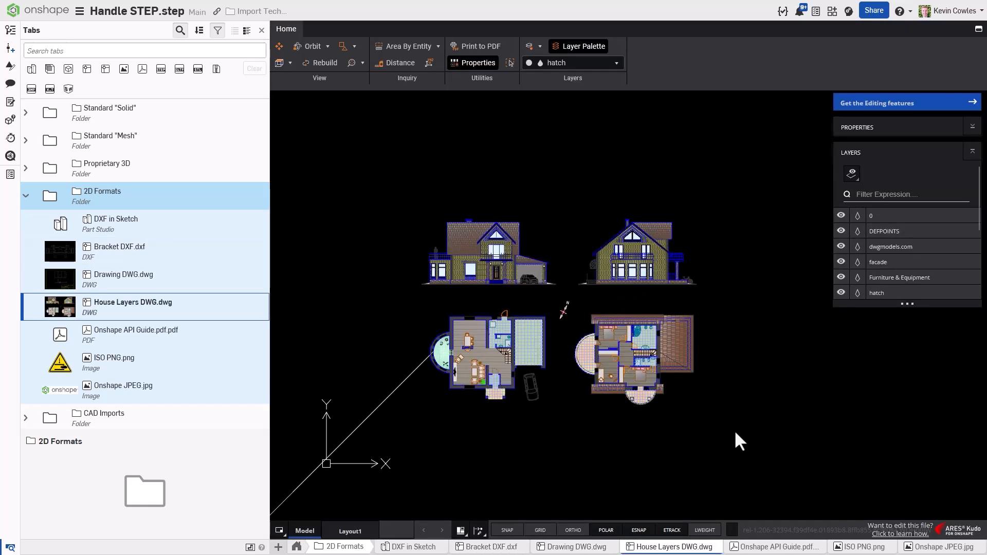
- Hide the Furniture & Equipment layer of the house plan and return to the DXF in Sketch studio
{"action": "scroll", "scroll_direction": "down", "scroll_amount": 3}
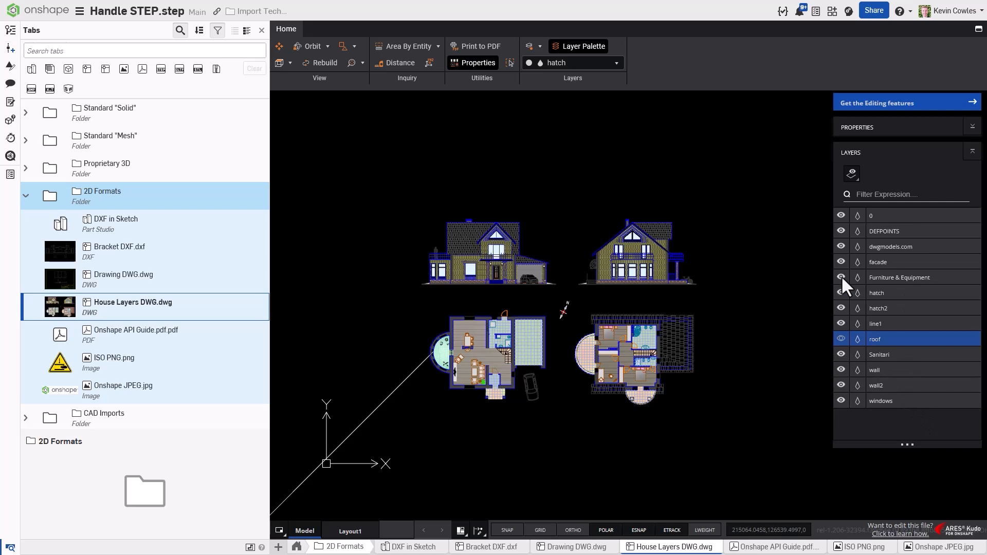
{"action": "left_click", "coordinate": [901, 278]}
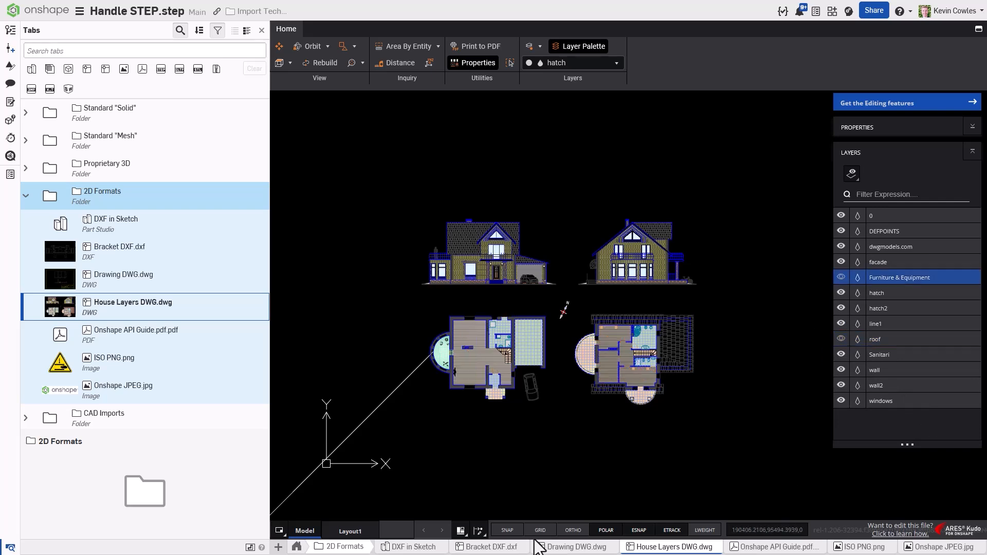
{"action": "left_click", "coordinate": [414, 546]}
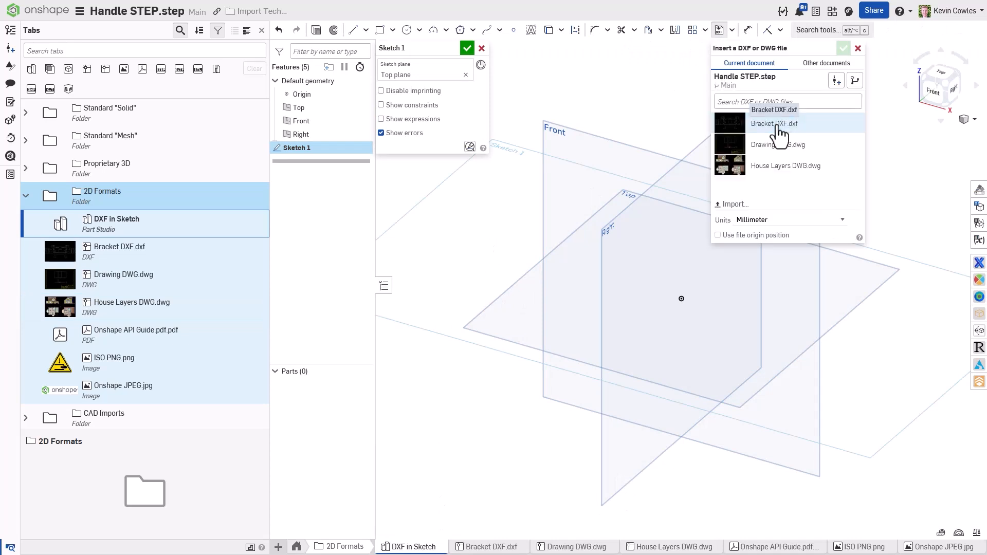
- Insert Bracket DXF.dxf into the Top-plane sketch, accept it, then view the Onshape JPEG image
{"action": "left_click", "coordinate": [775, 123]}
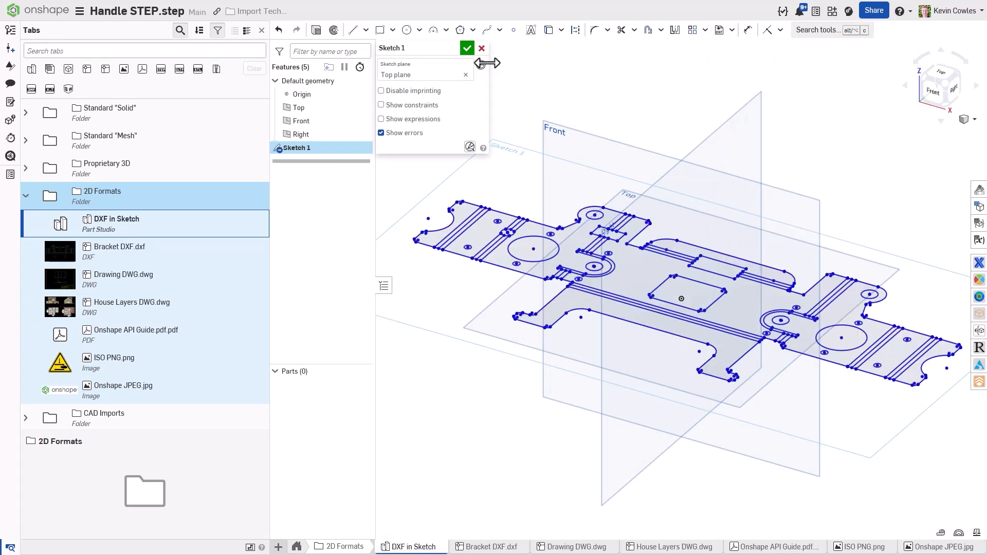
{"action": "left_click", "coordinate": [467, 48]}
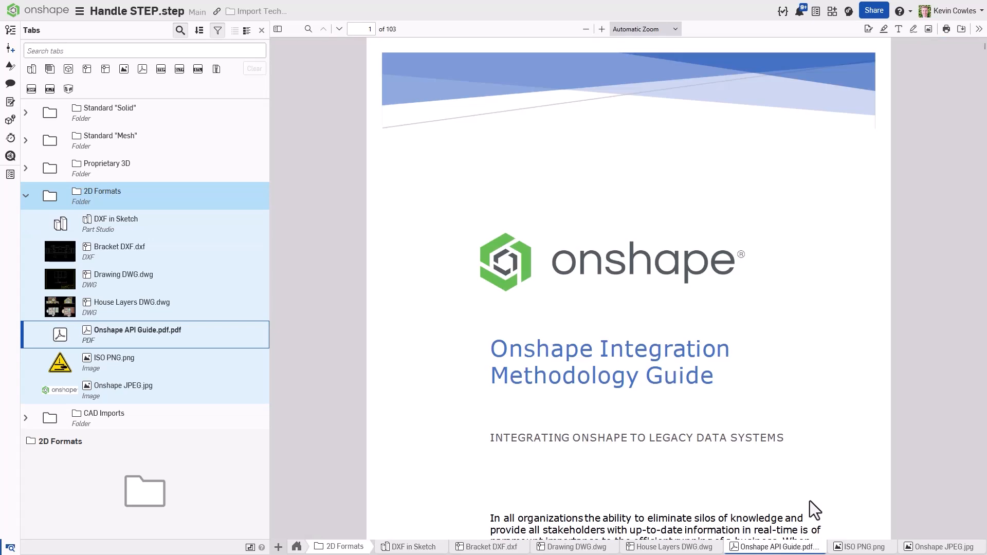
{"action": "left_click", "coordinate": [866, 546]}
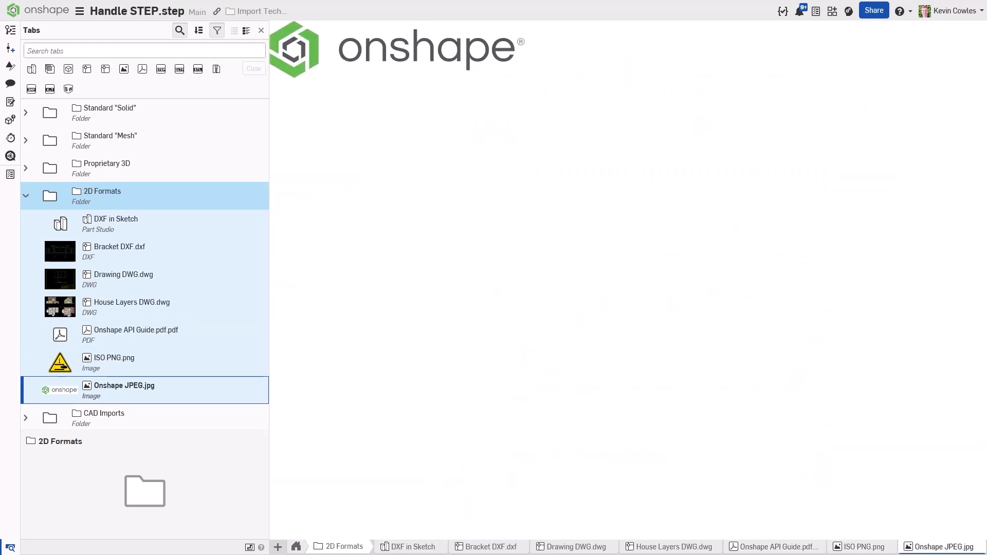
{"action": "mouse_move", "coordinate": [352, 467]}
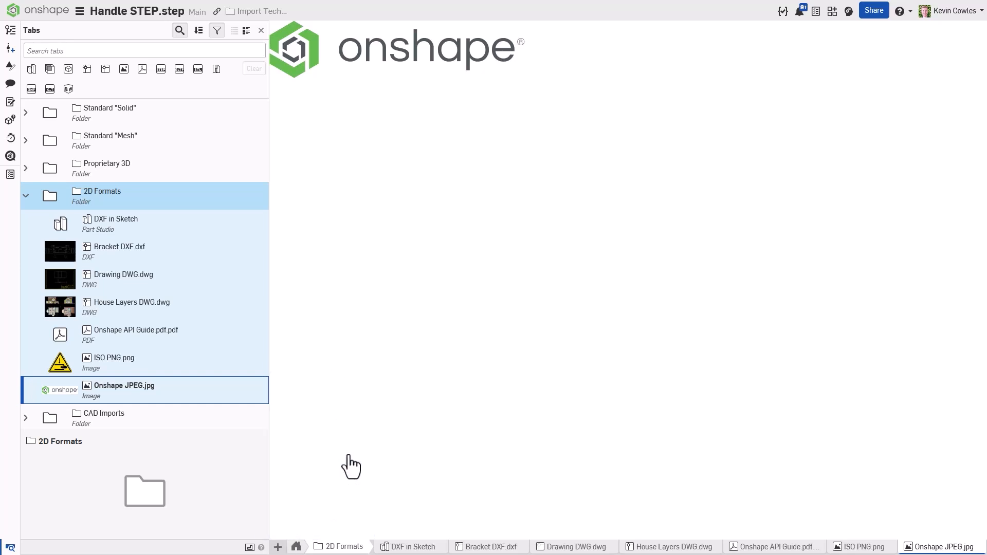
- Create Part Studio 1 and sketch a rectangle on the Top plane
{"action": "left_click", "coordinate": [277, 547]}
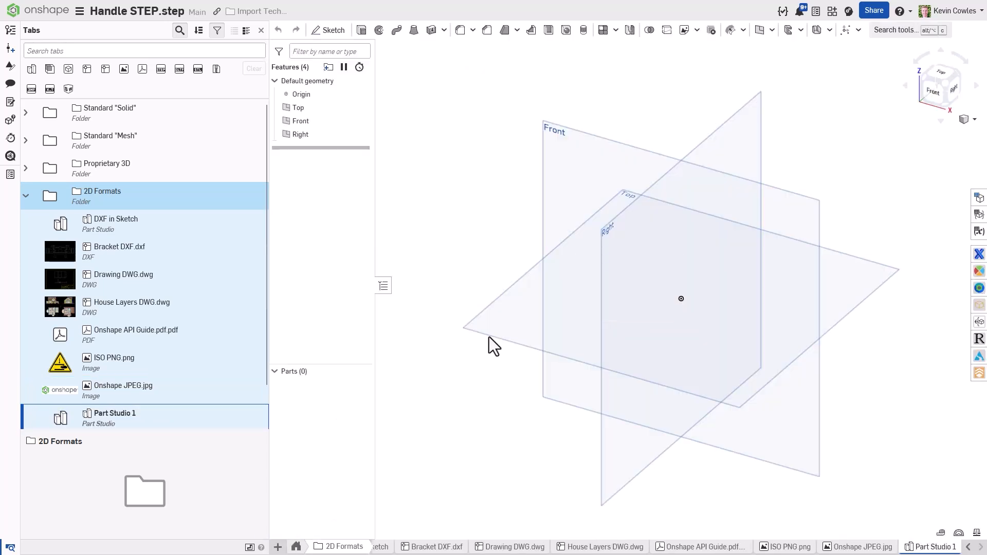
{"action": "left_click", "coordinate": [333, 30]}
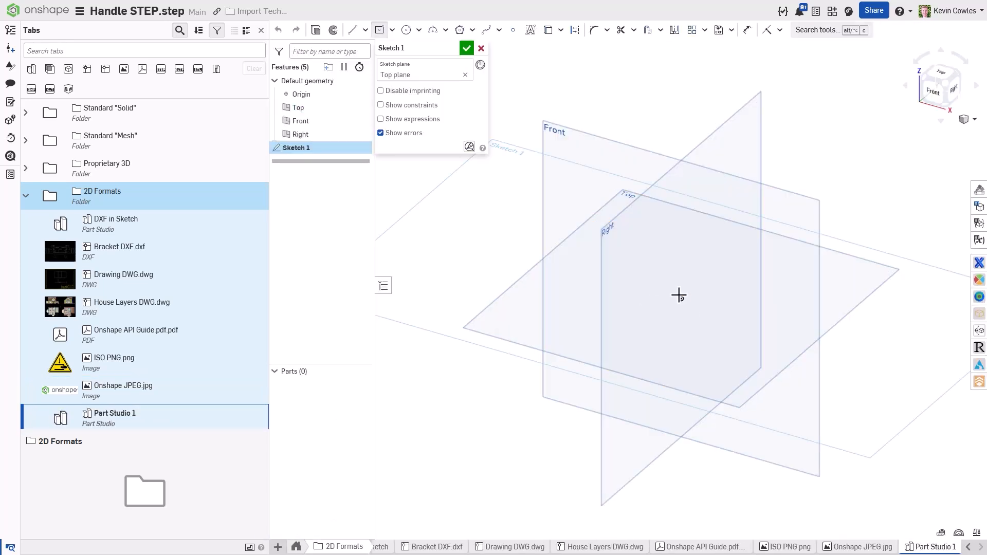
{"action": "left_click", "coordinate": [467, 48]}
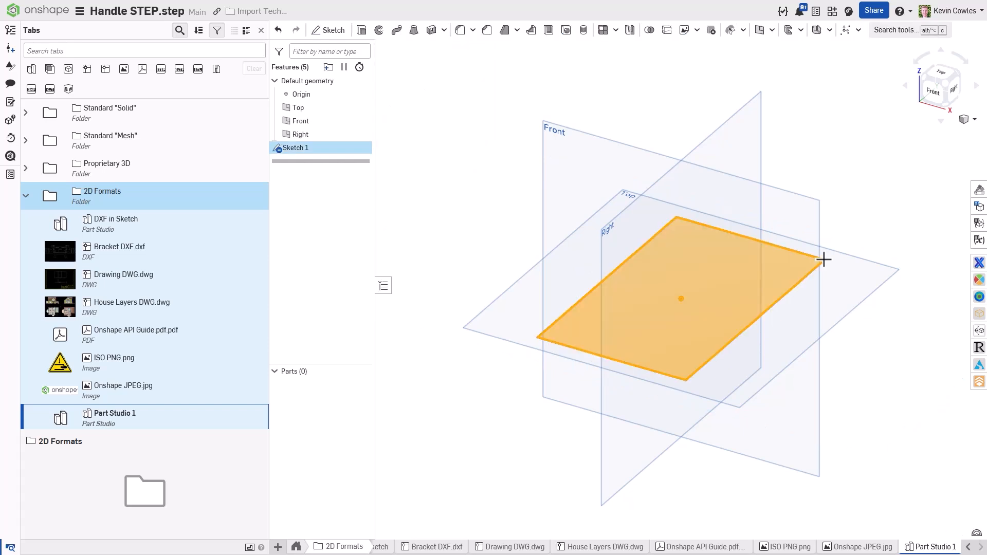
- Extrude the rectangle into a block and begin an image decal on its top face
{"action": "left_click", "coordinate": [685, 30]}
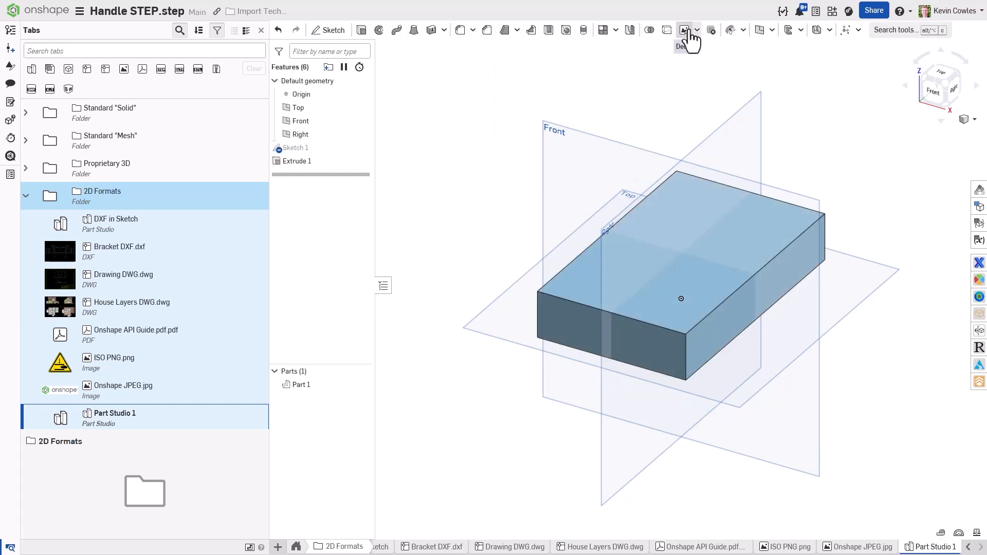
{"action": "left_click", "coordinate": [685, 30]}
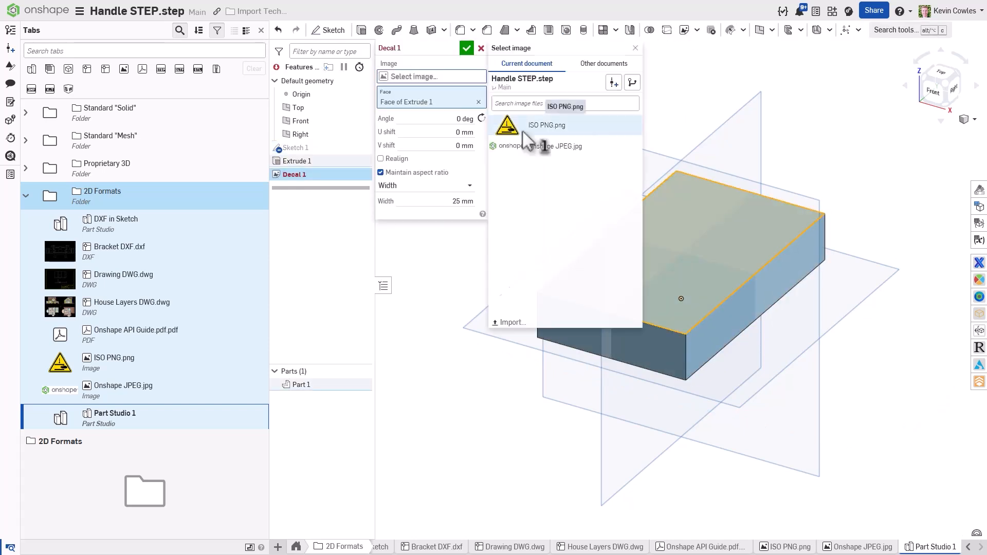